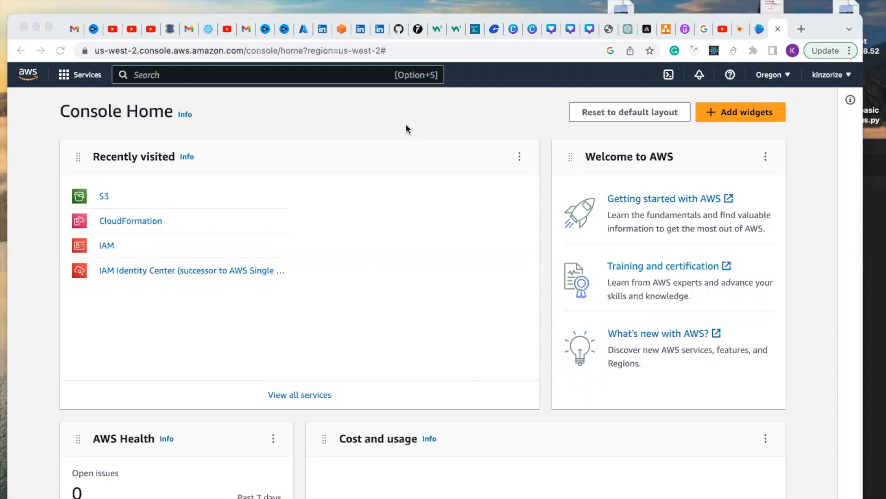
mouse_move(220, 183)
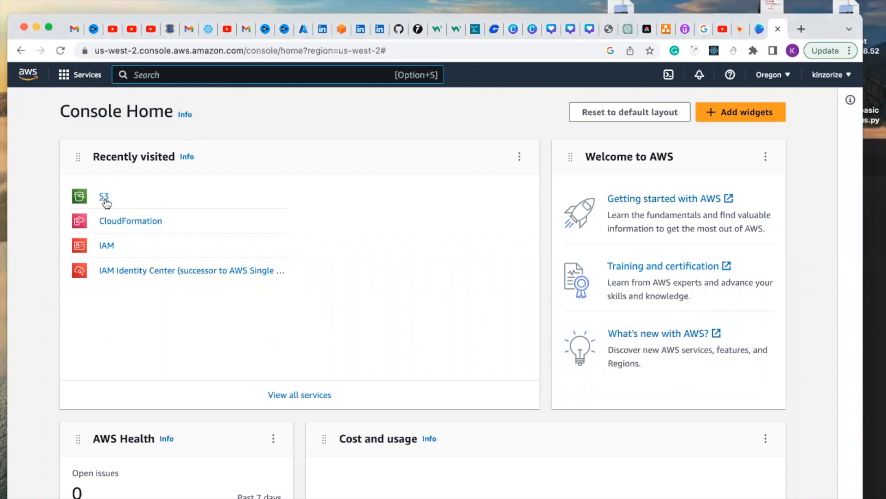
Search for s3 and land on the Amazon S3 Buckets page.
text(s)
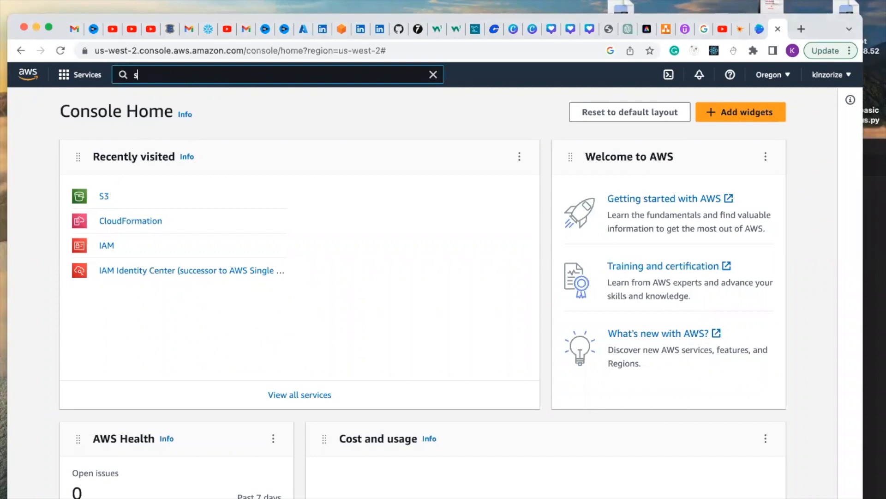
text(3)
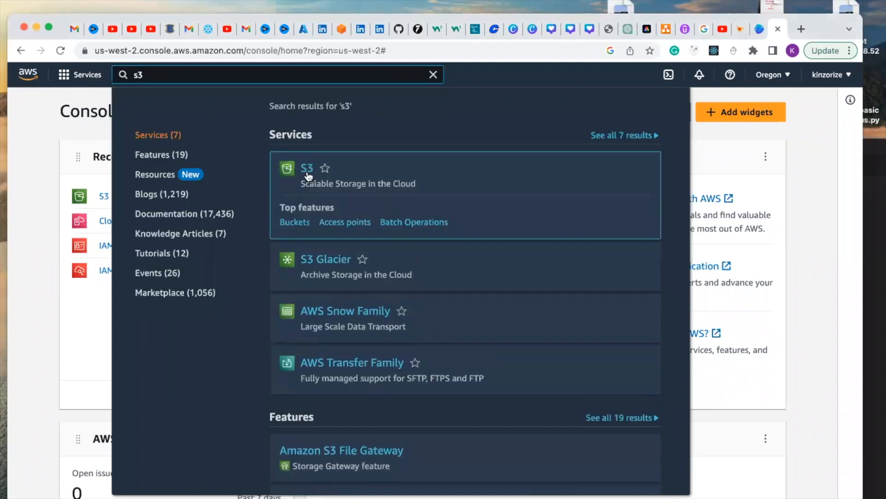
click(306, 168)
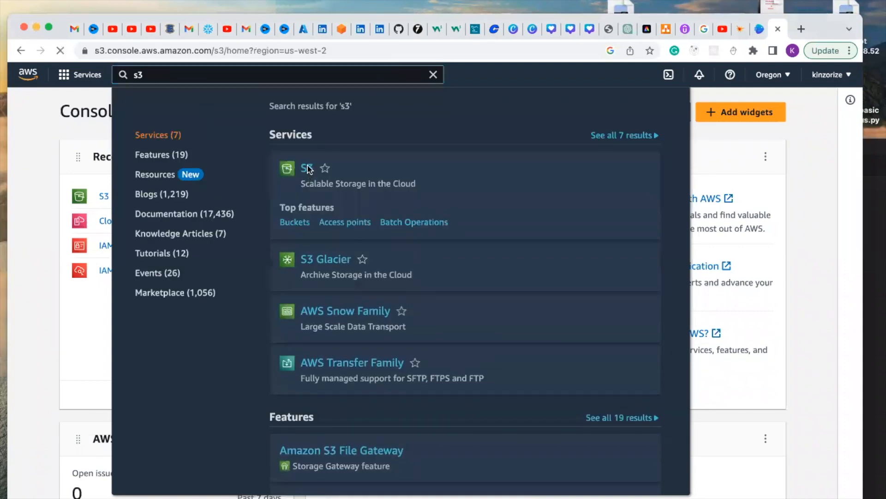
click(306, 168)
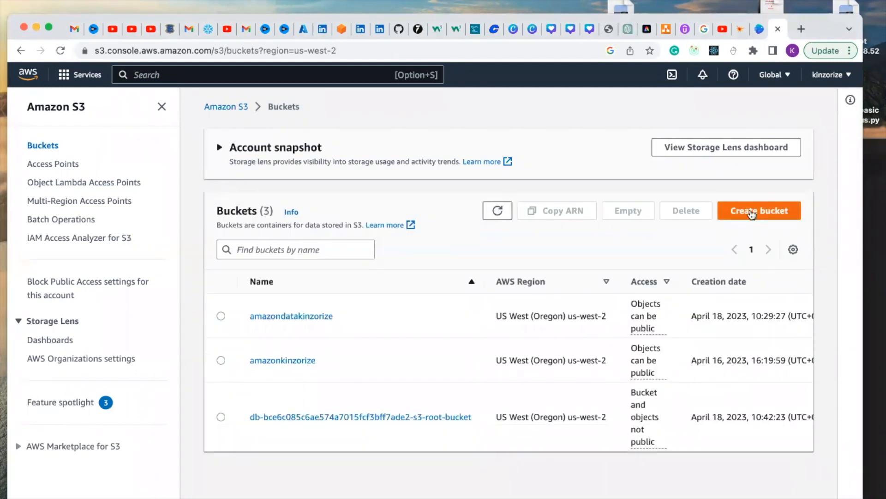
Start a new bucket named testingkinzorize in US East (N. Virginia) us-east-1.
click(759, 211)
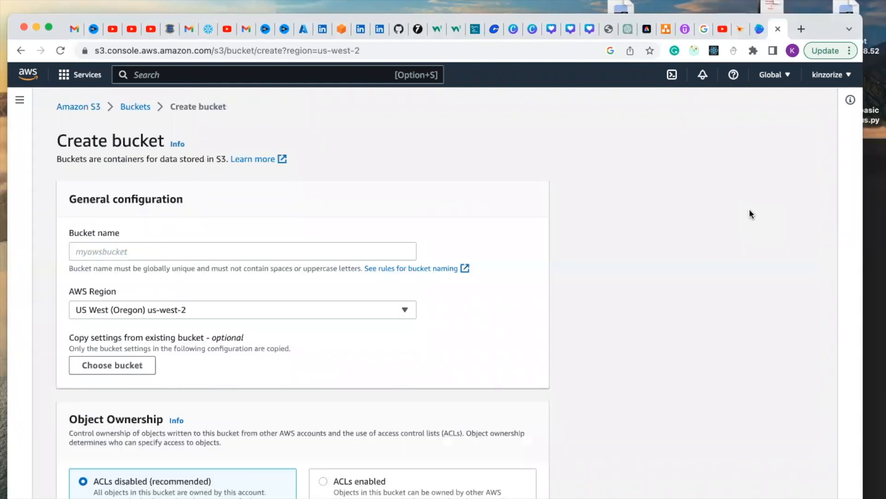
click(242, 251)
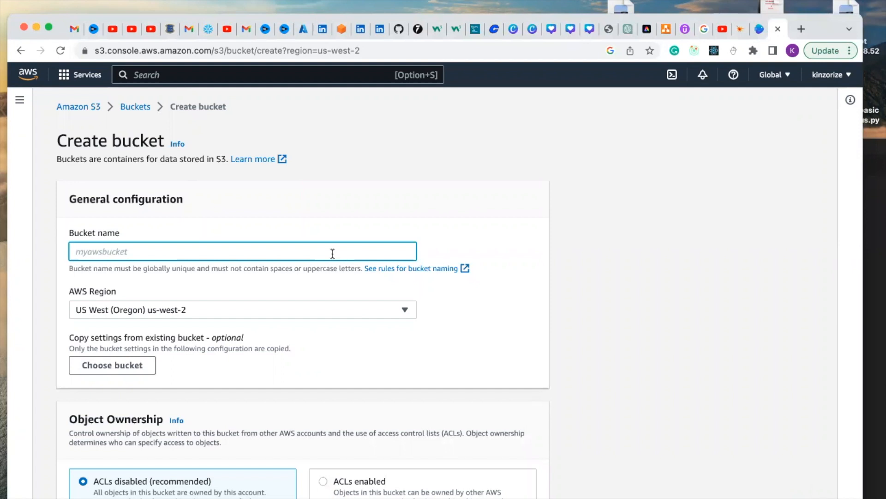
text(testin)
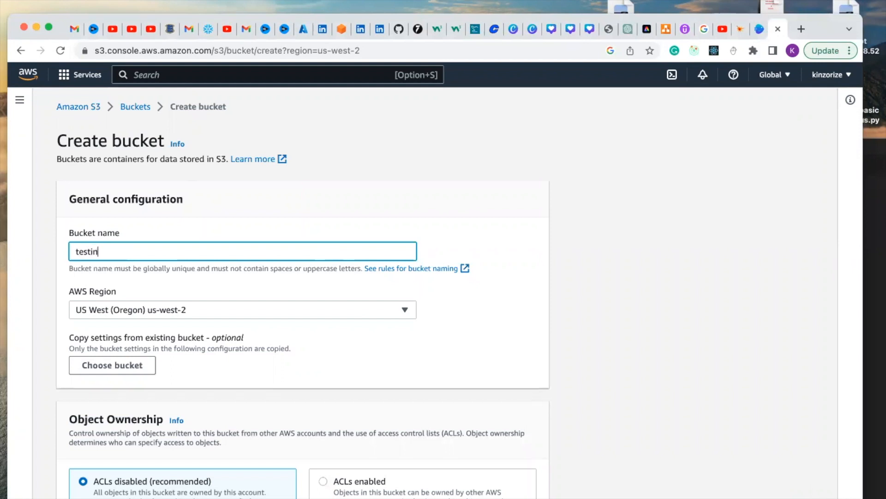
text(gkin)
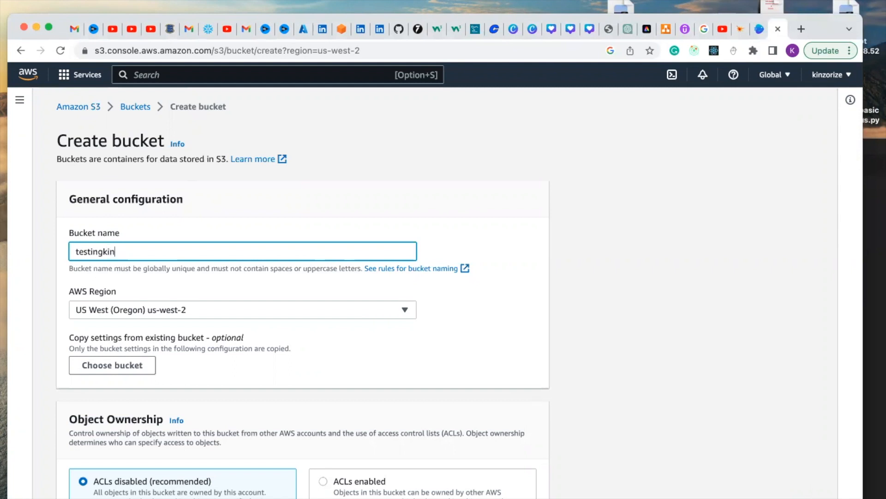
text(zorize)
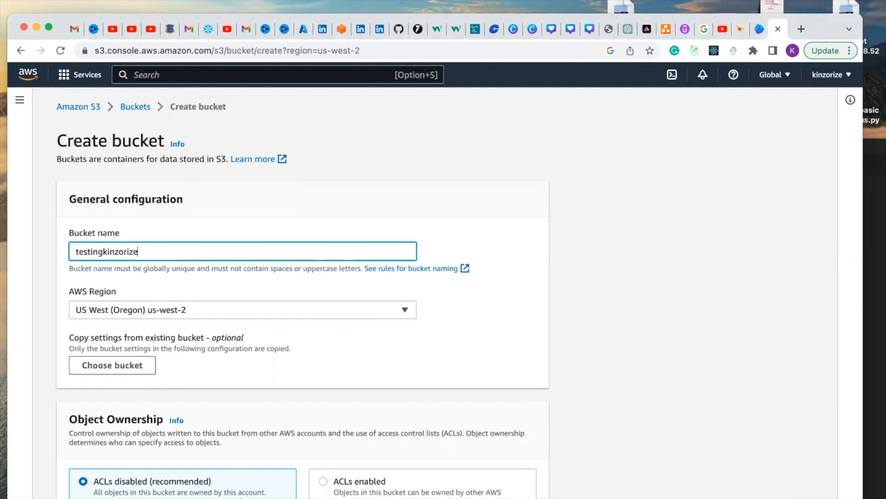
scroll(down, 3)
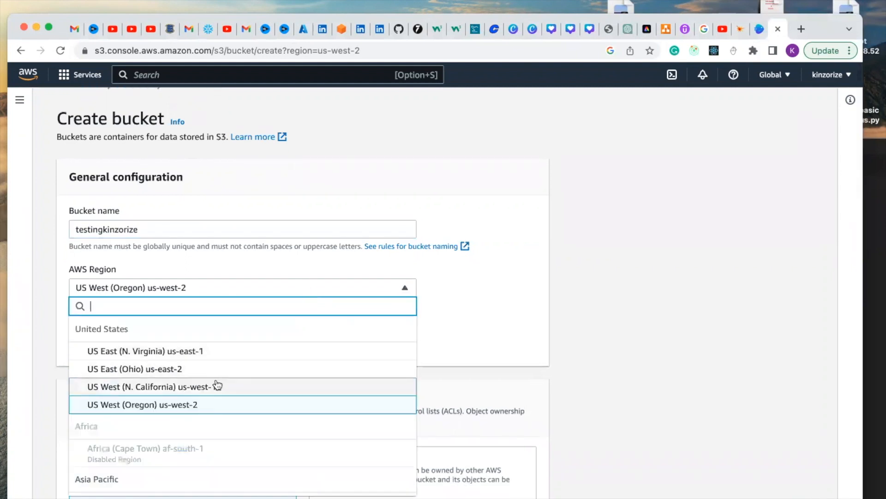
mouse_move(191, 351)
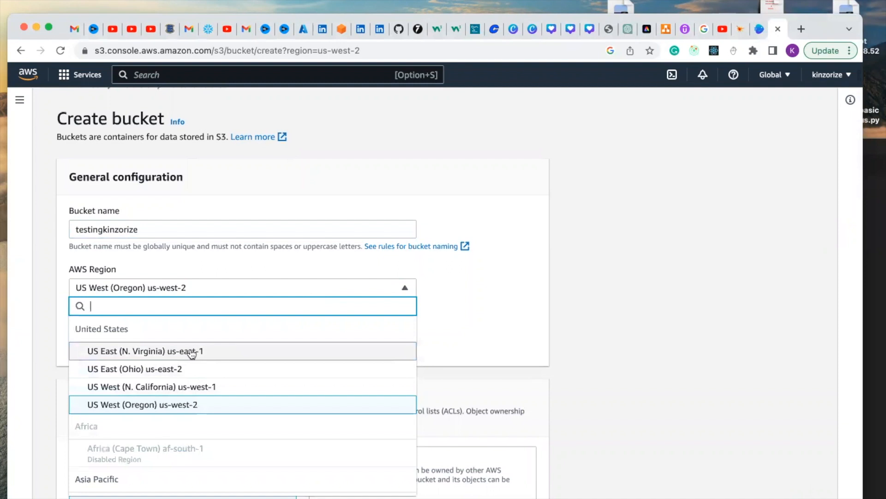
click(144, 351)
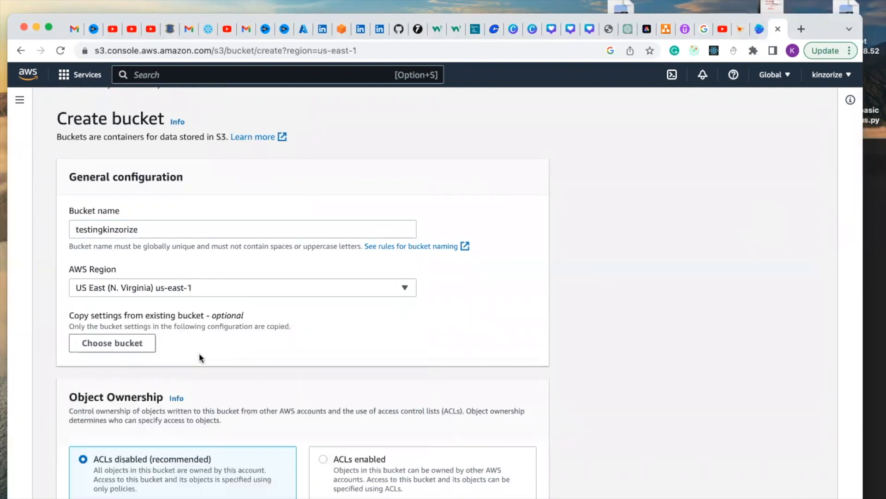
Turn off Block all public access, leaving encryption and other settings at defaults.
scroll(down, 3)
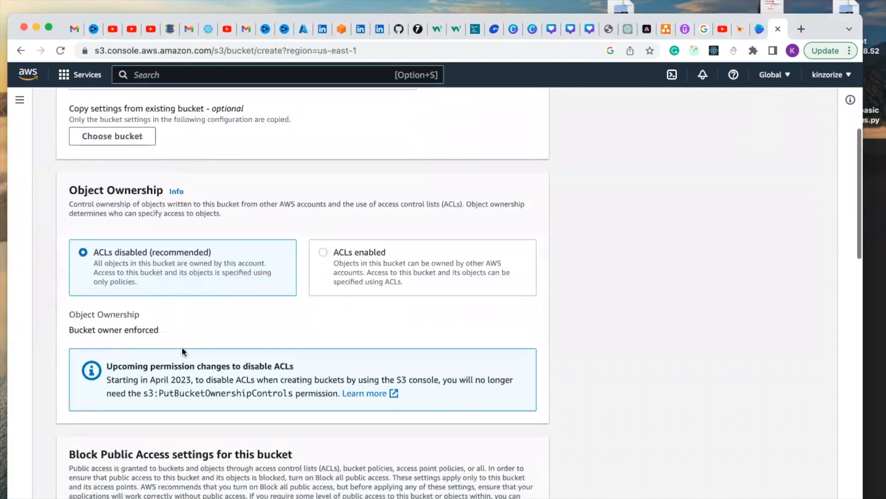
scroll(down, 3)
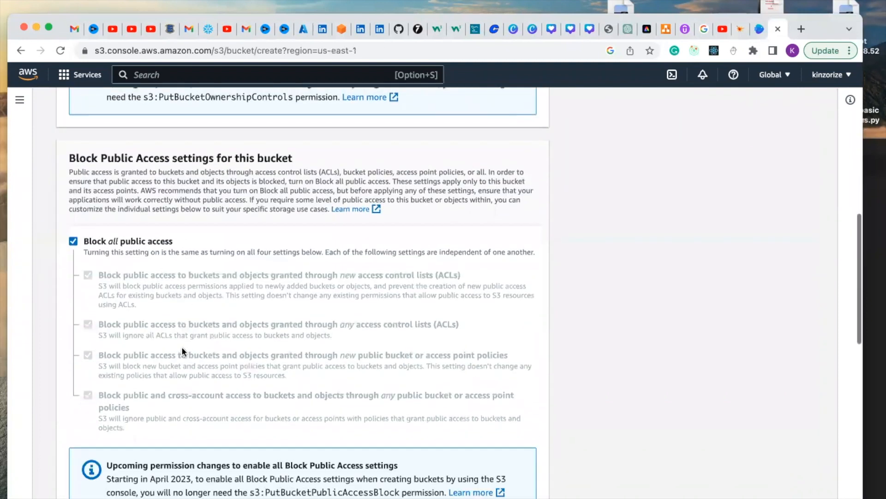
scroll(down, 3)
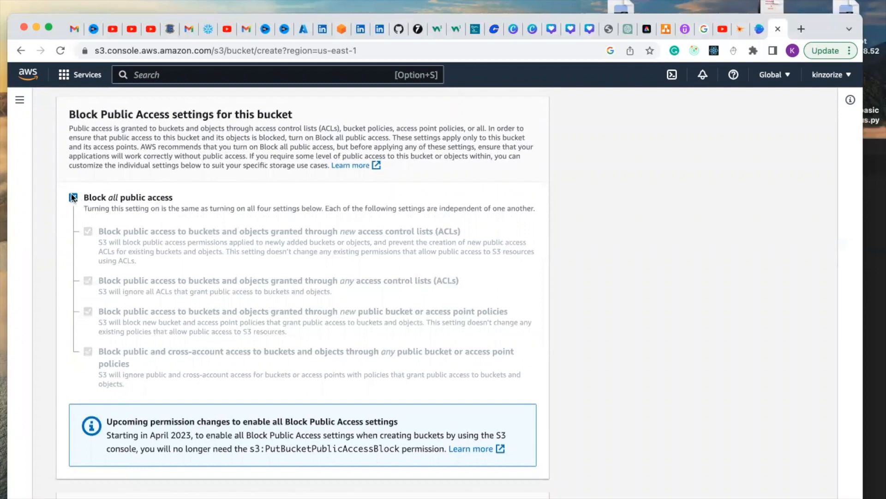
click(73, 196)
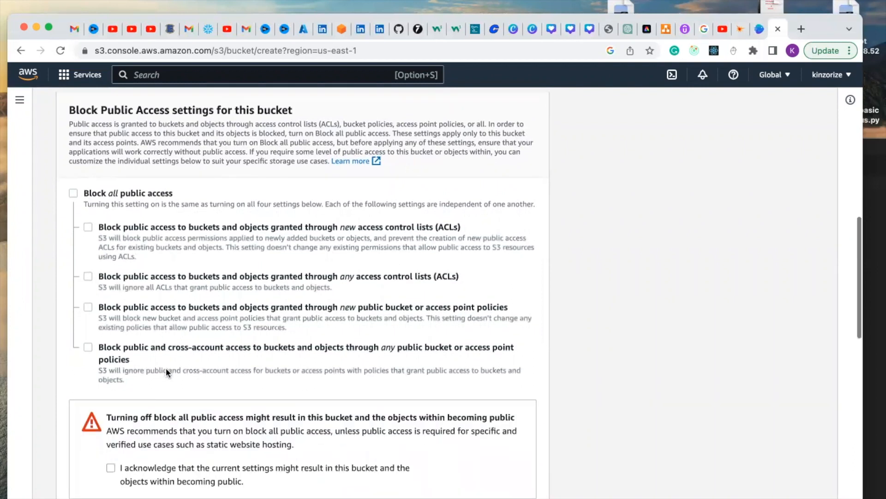
scroll(down, 3)
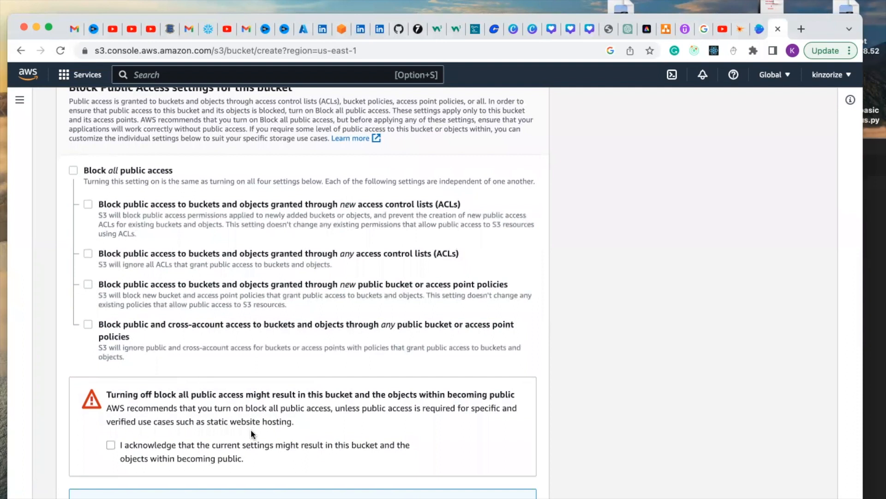
scroll(down, 3)
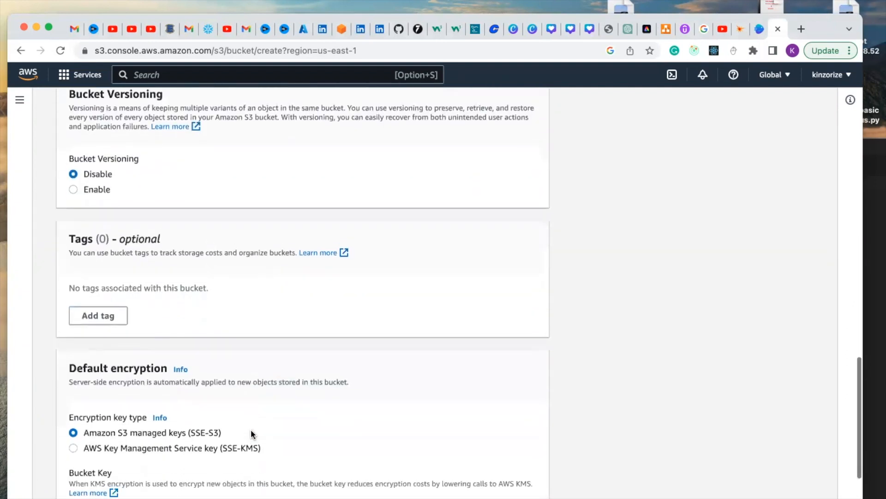
scroll(down, 3)
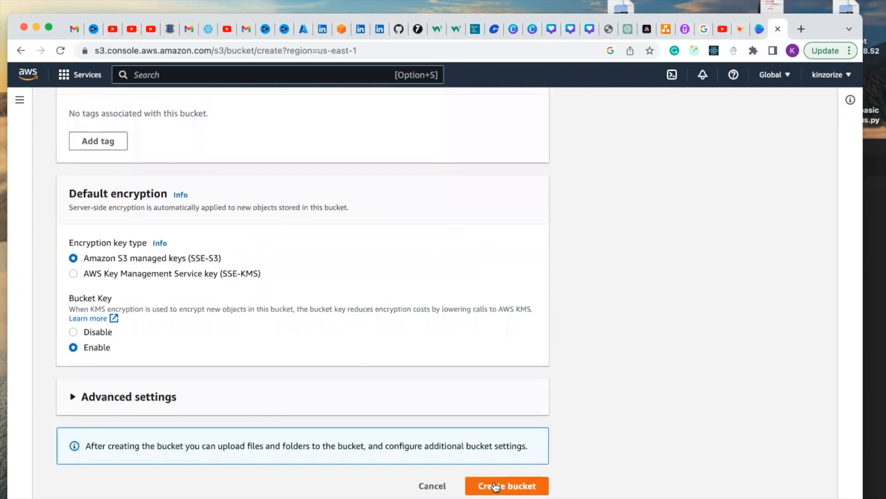
Acknowledge the warning that the bucket's objects may become public.
click(506, 485)
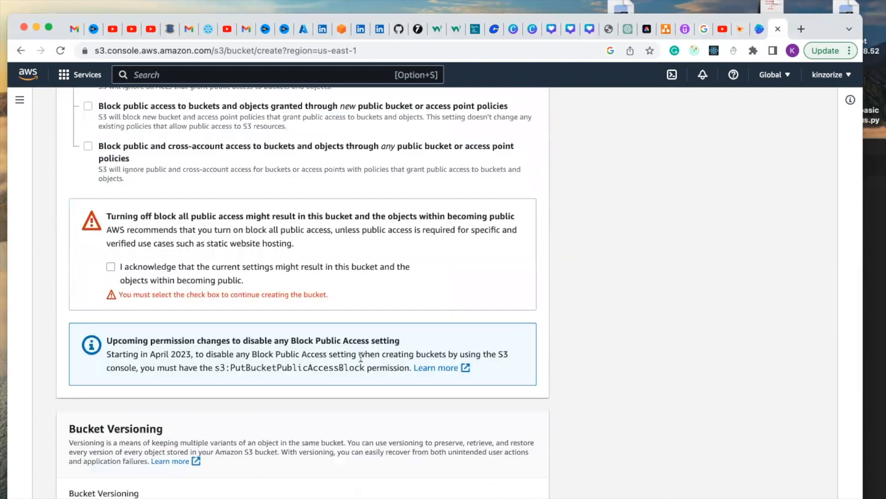
click(111, 266)
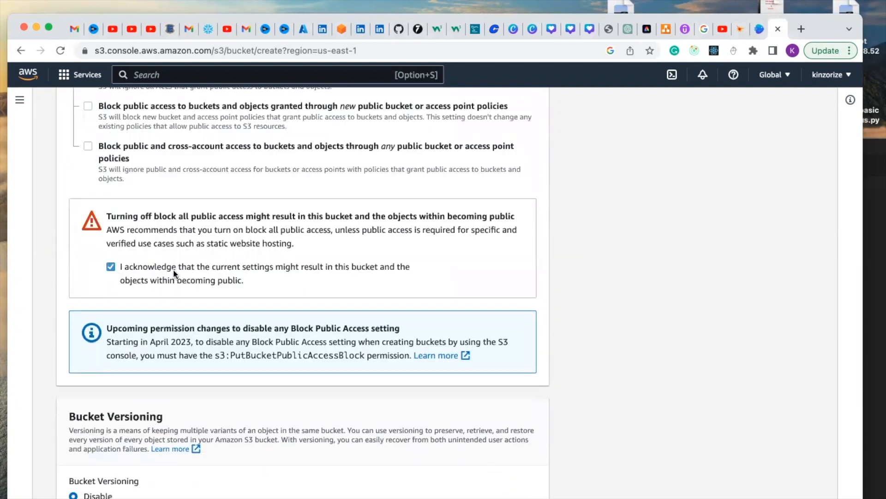
scroll(down, 3)
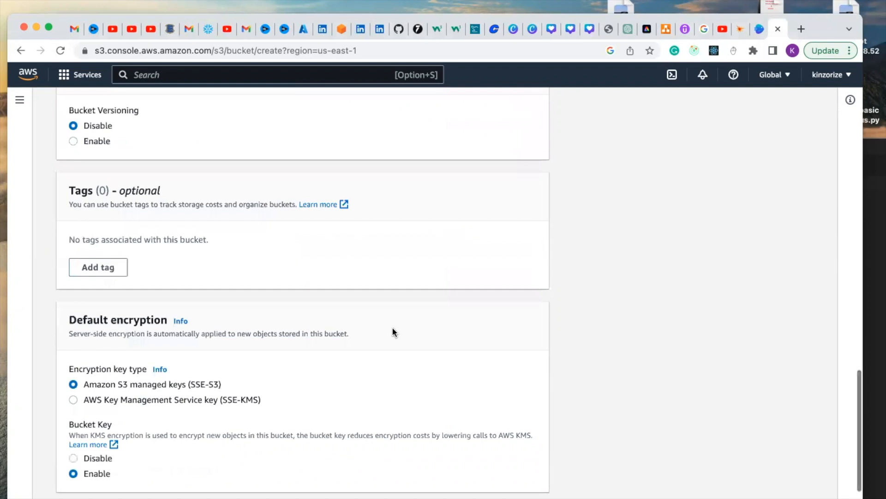
scroll(down, 3)
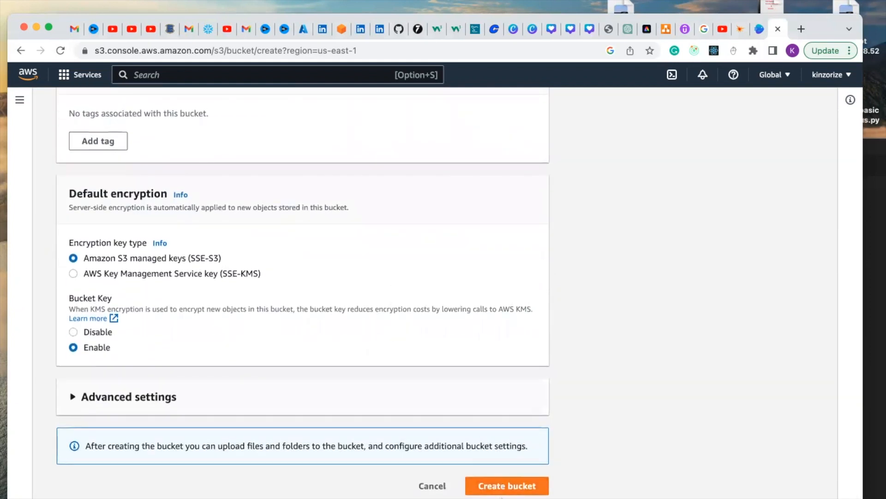
Create the bucket so testingkinzorize appears in the bucket list, and select it.
click(507, 485)
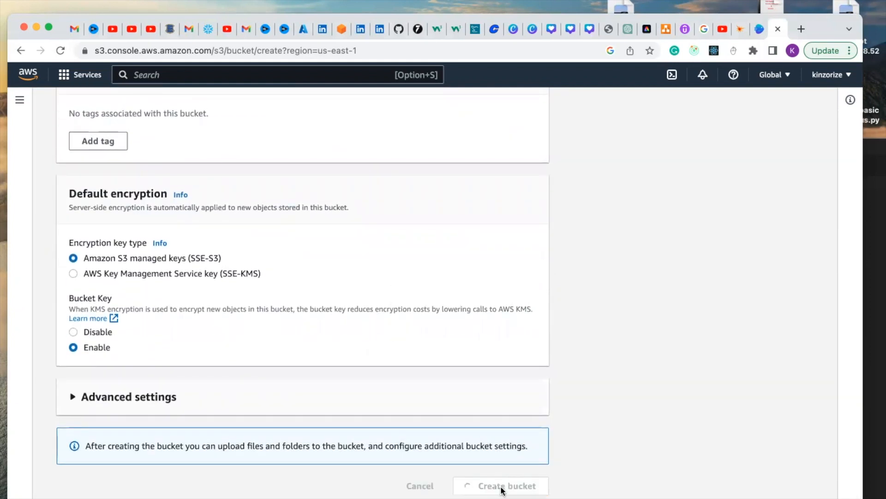
click(500, 485)
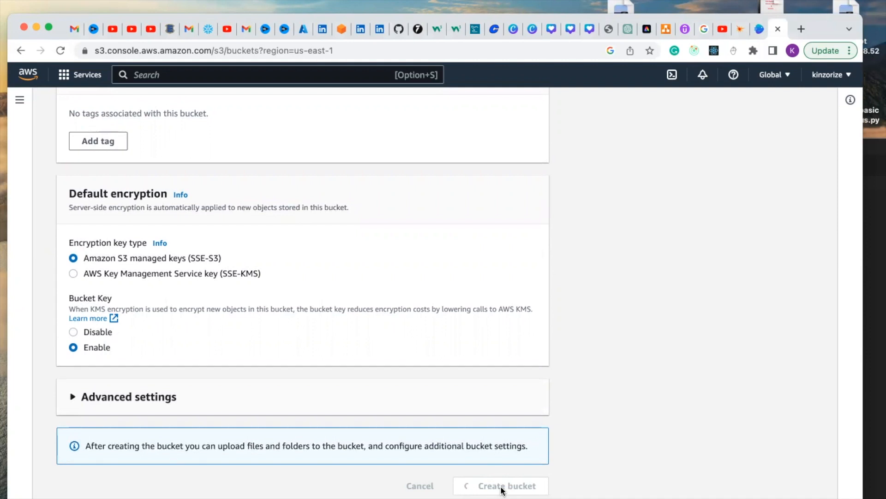
click(500, 486)
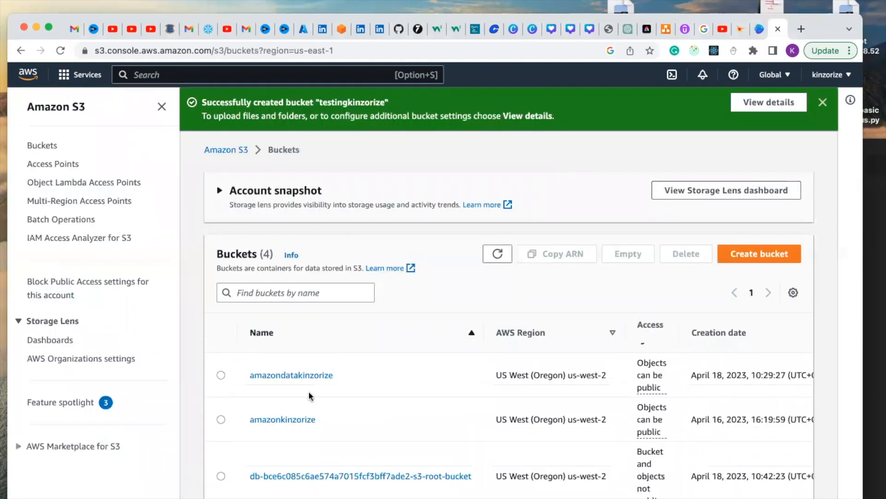
scroll(down, 3)
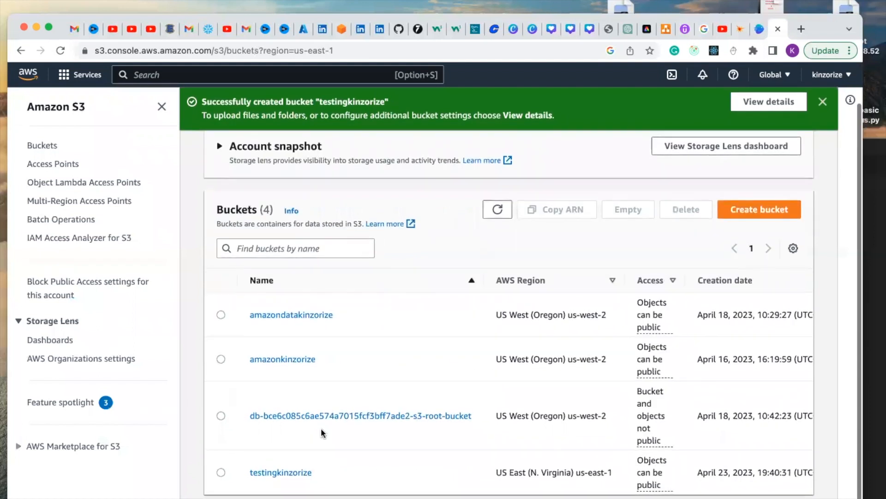
click(280, 473)
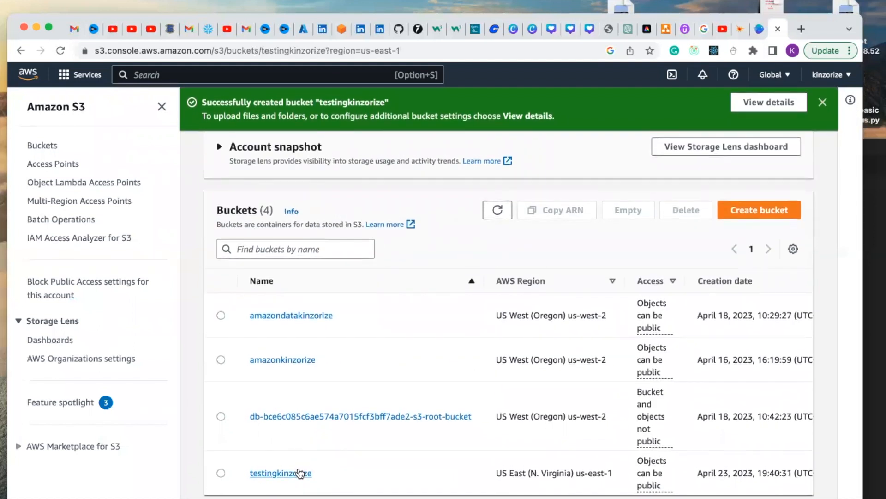
Open the empty testingkinzorize bucket's Objects page.
click(280, 473)
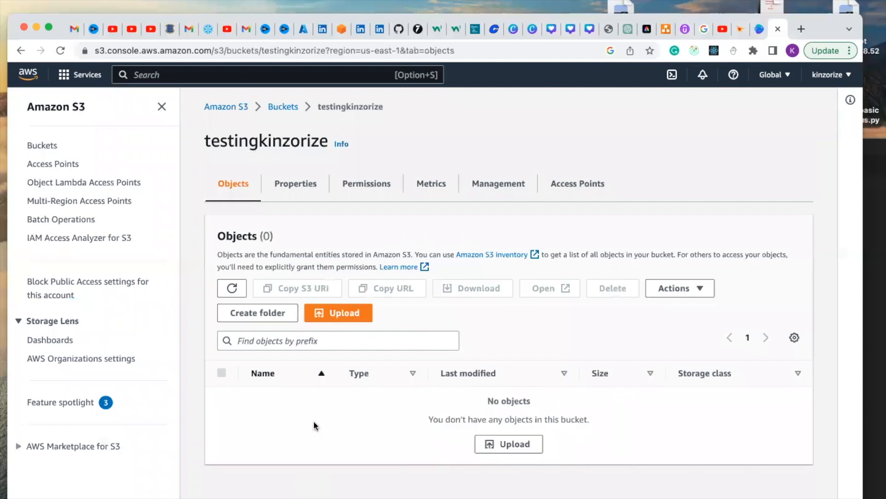
mouse_move(447, 347)
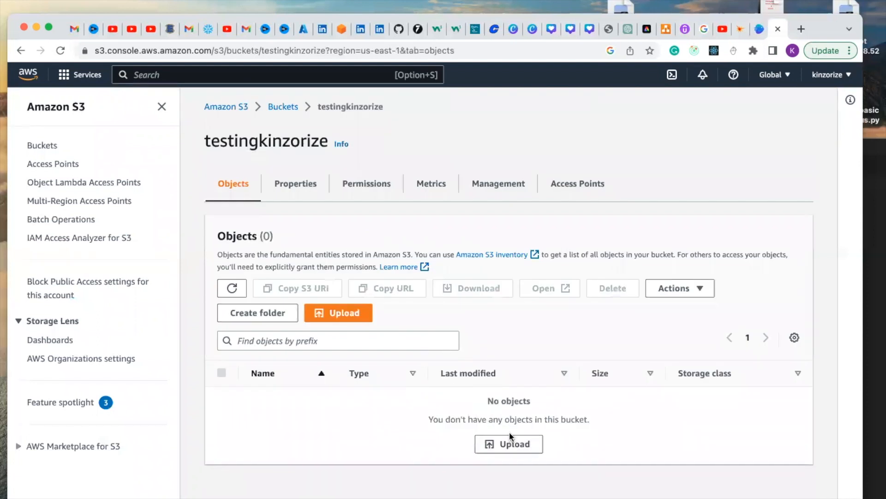
mouse_move(653, 351)
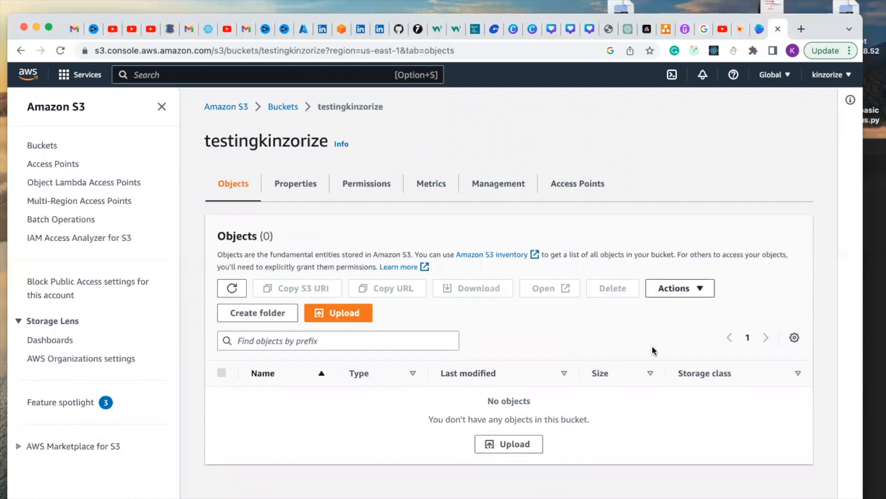
mouse_move(460, 445)
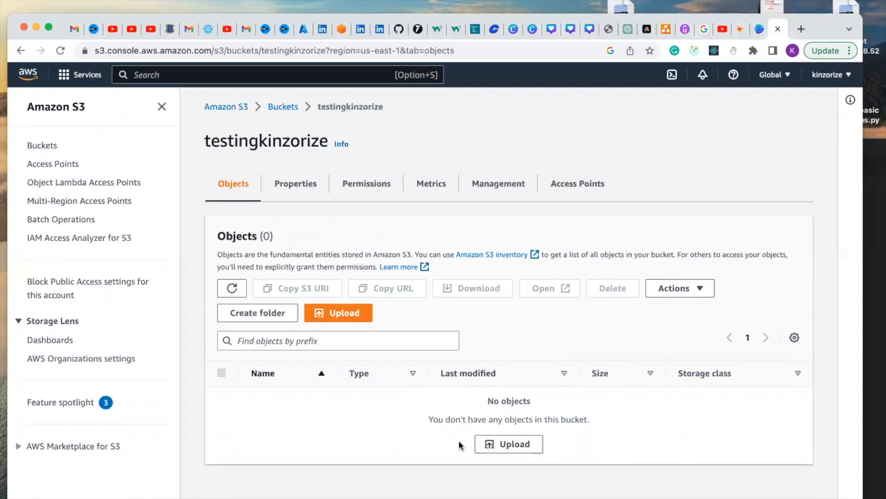
mouse_move(506, 333)
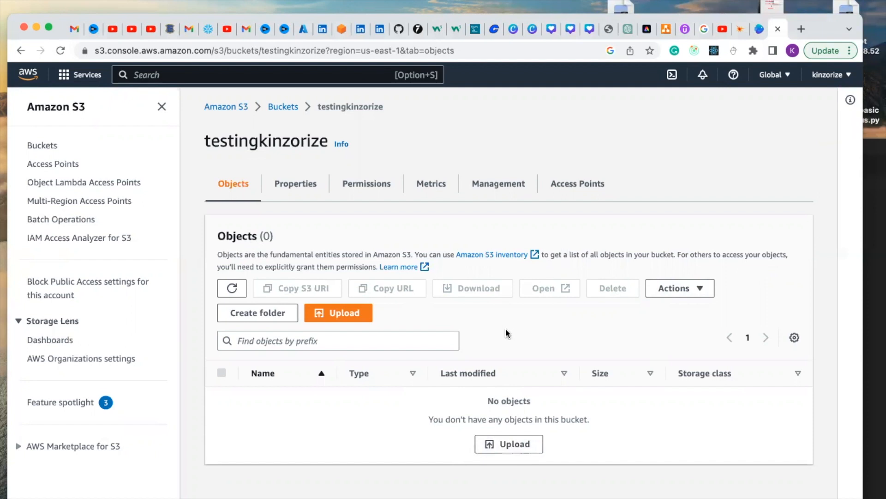
mouse_move(523, 427)
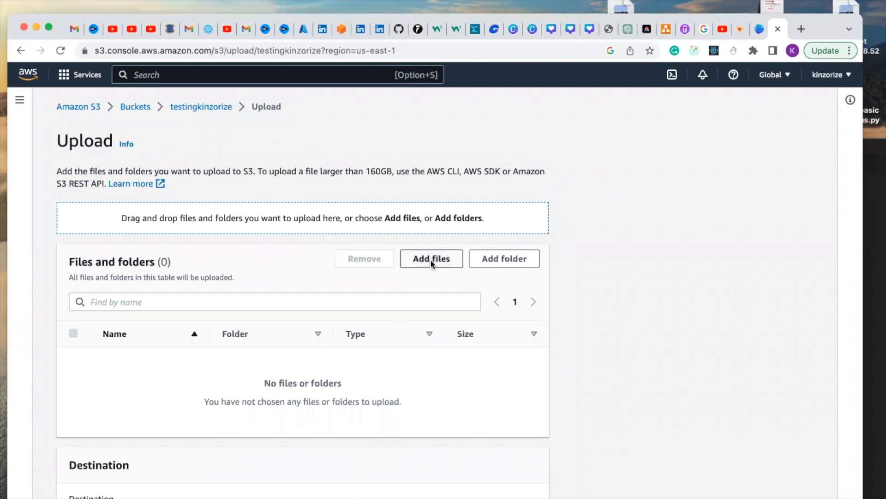
Add mydata.csv from the computer and upload it into the bucket.
click(431, 258)
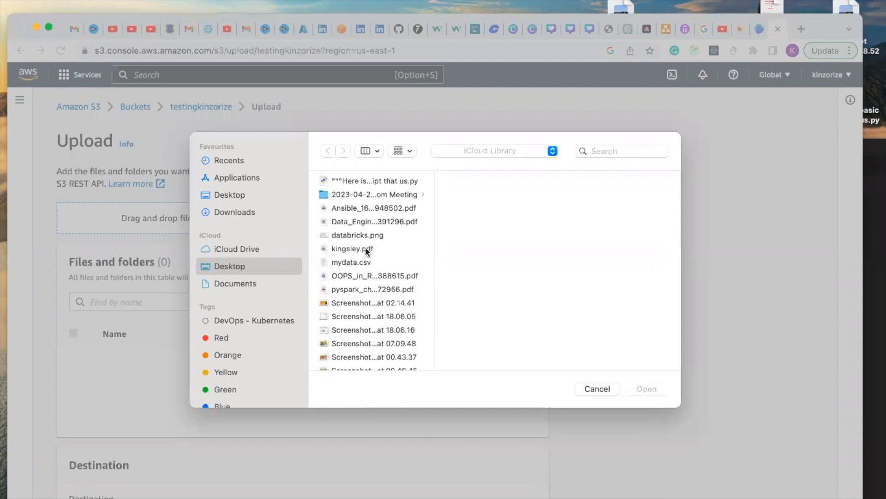
click(351, 261)
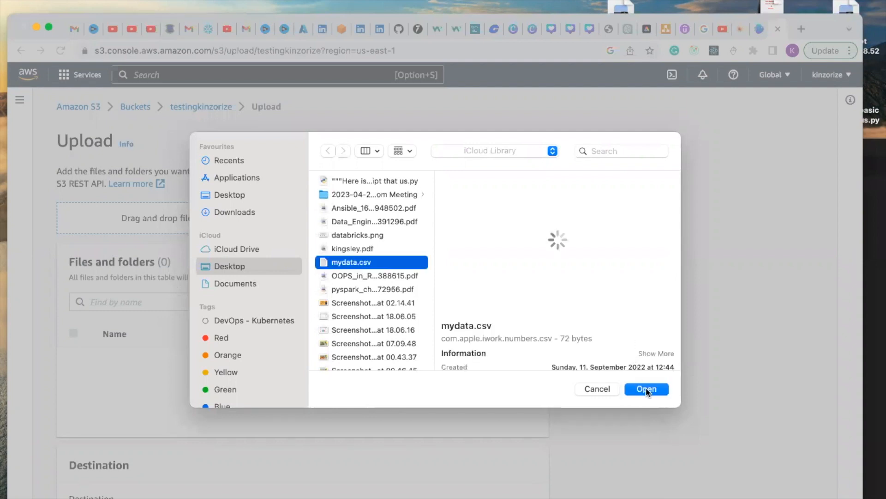
click(646, 389)
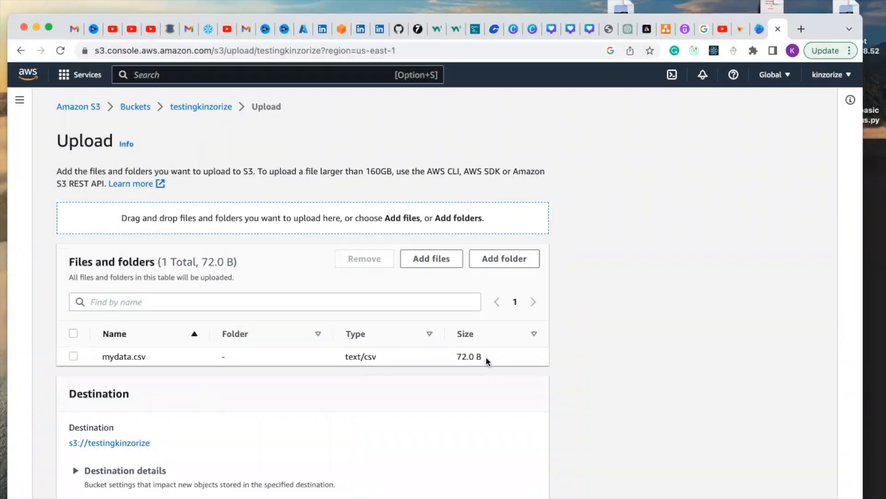
scroll(down, 3)
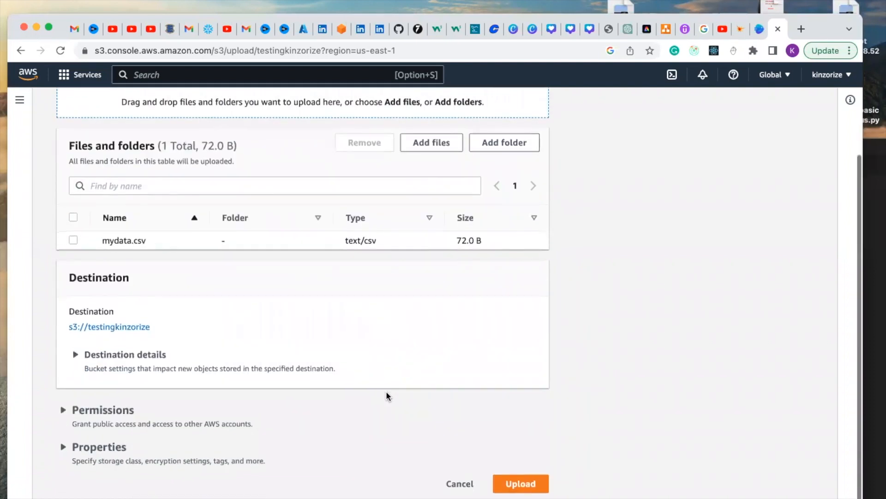
click(520, 483)
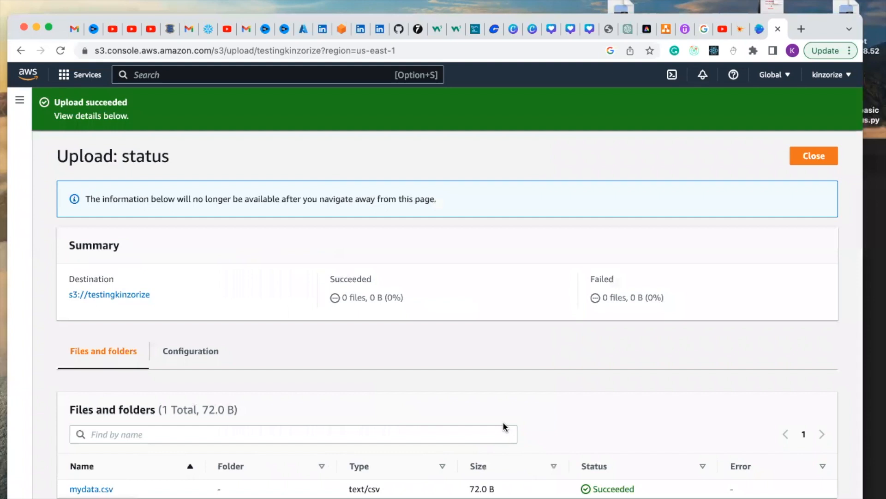
scroll(down, 3)
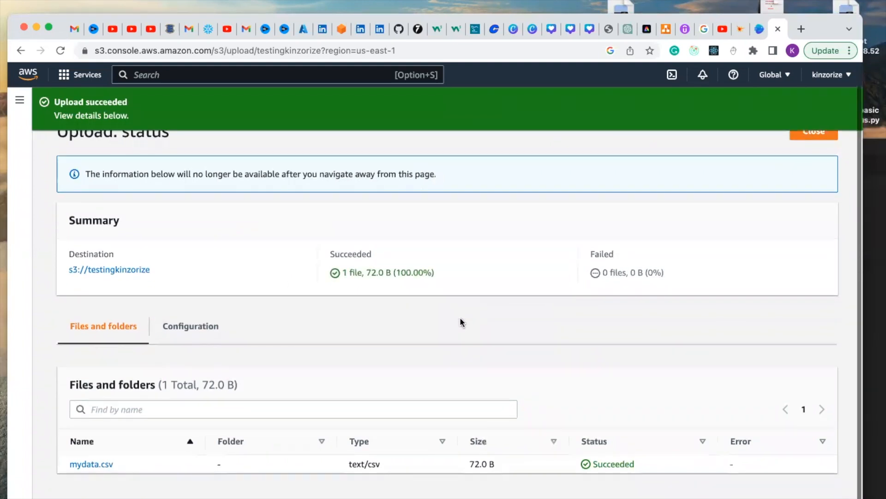
mouse_move(124, 431)
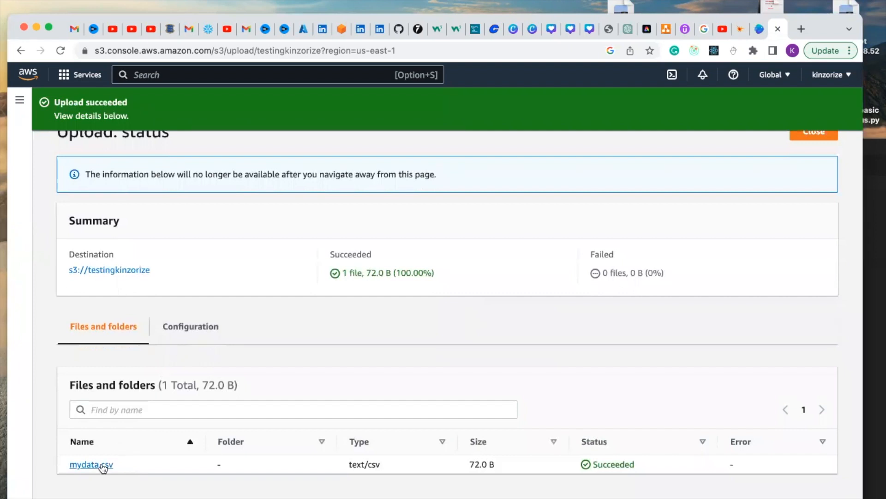
Open the uploaded mydata.csv object and copy its S3 URI.
click(91, 464)
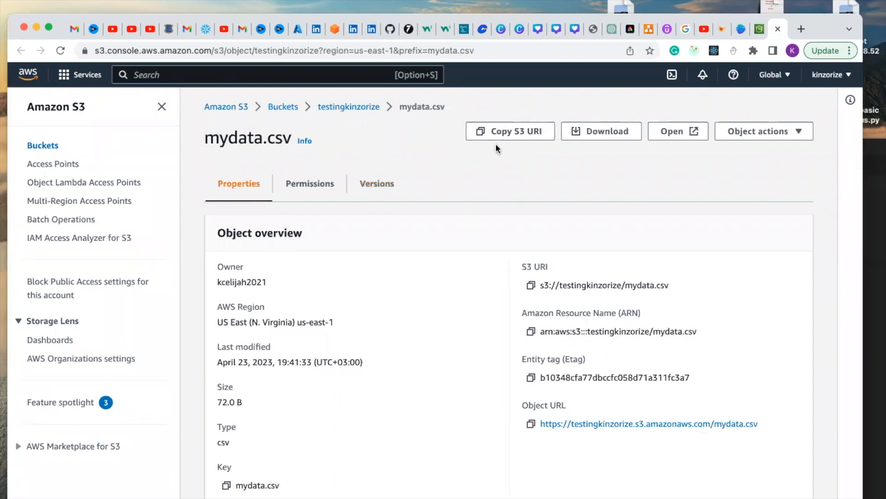
click(509, 130)
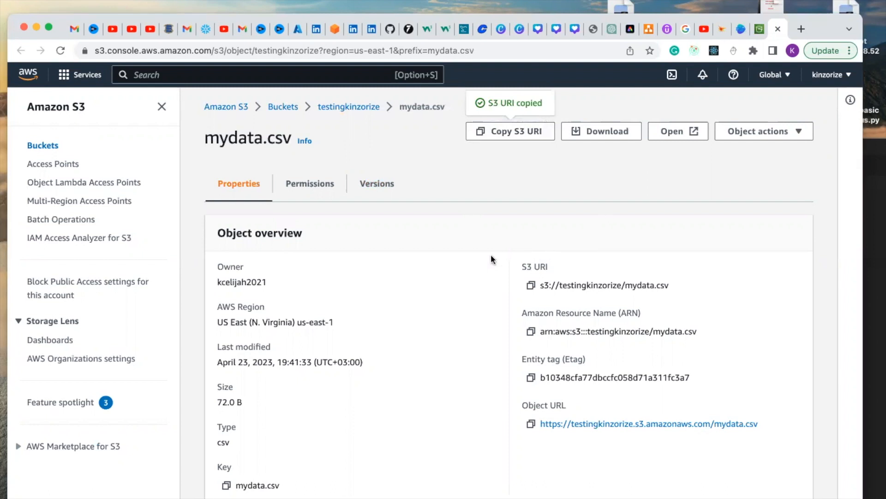
mouse_move(529, 177)
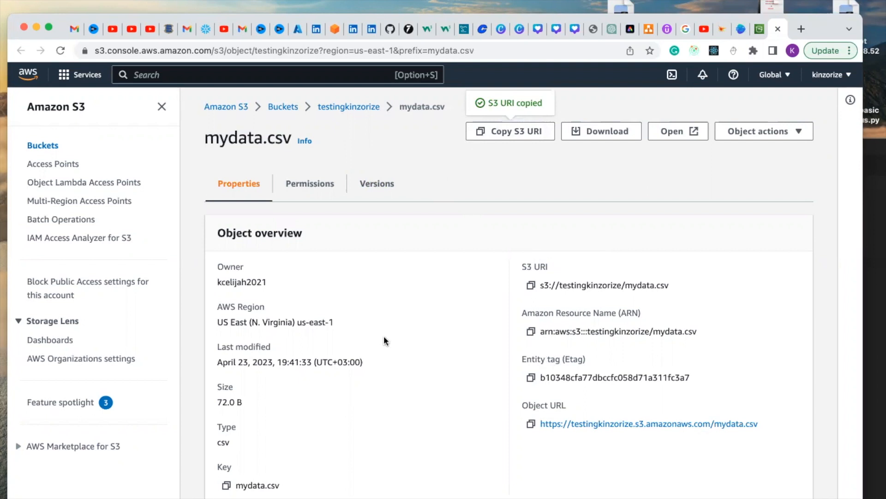
mouse_move(418, 269)
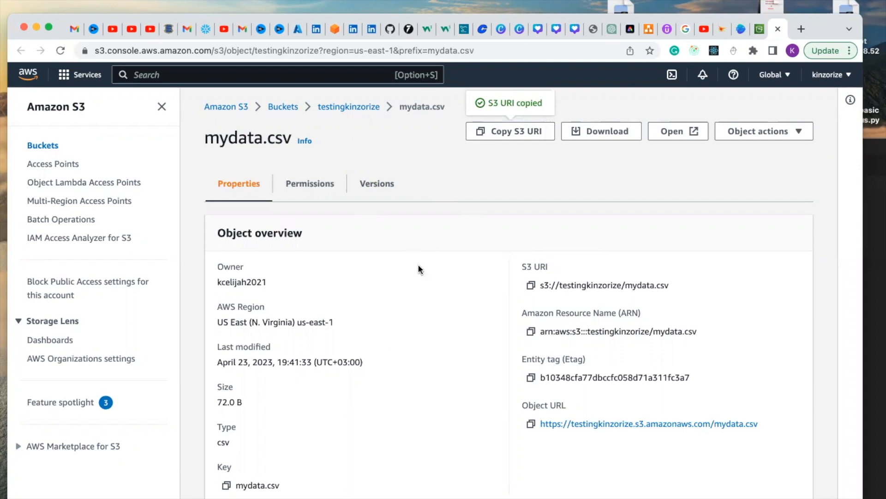